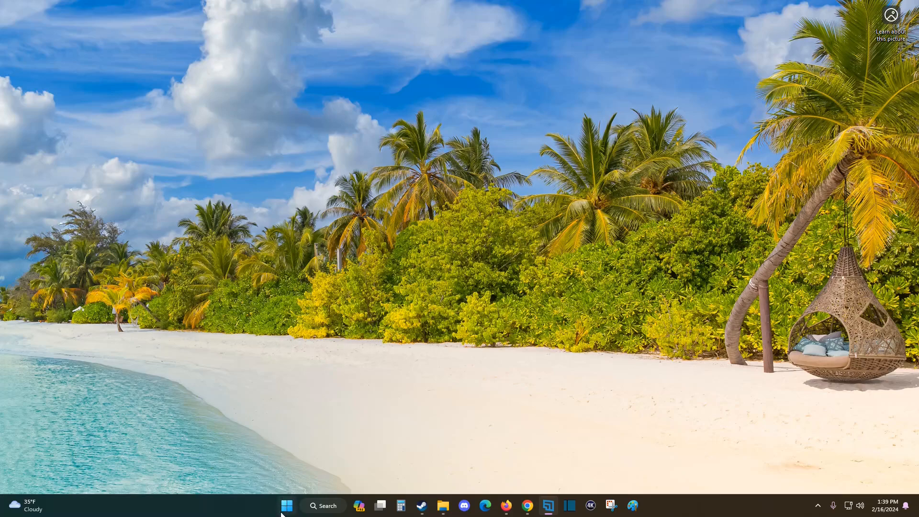
mouse_move(287, 505)
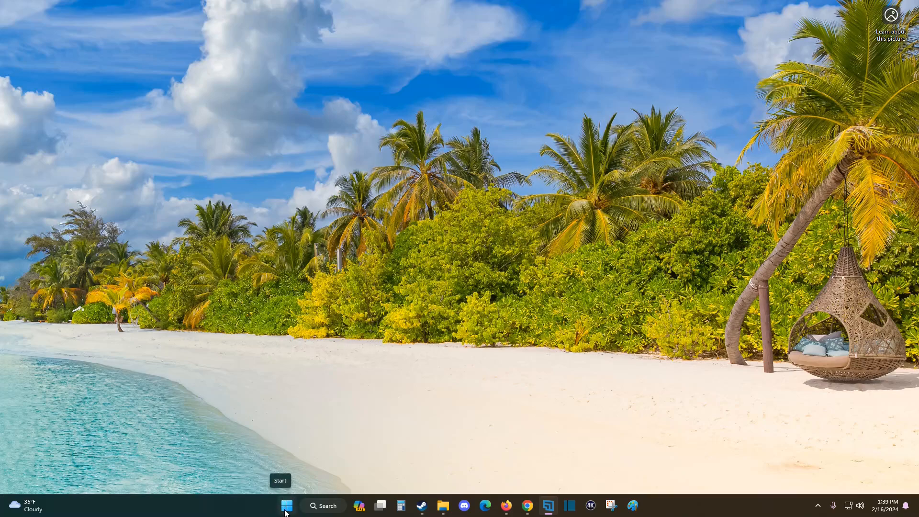
Bring up the Start button's power-user menu listing Settings and system tools
right_click(287, 506)
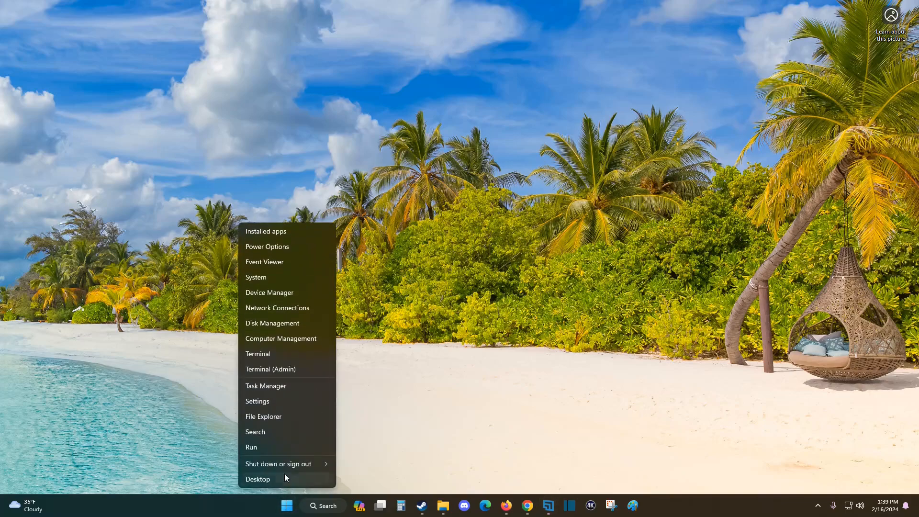
mouse_move(265, 408)
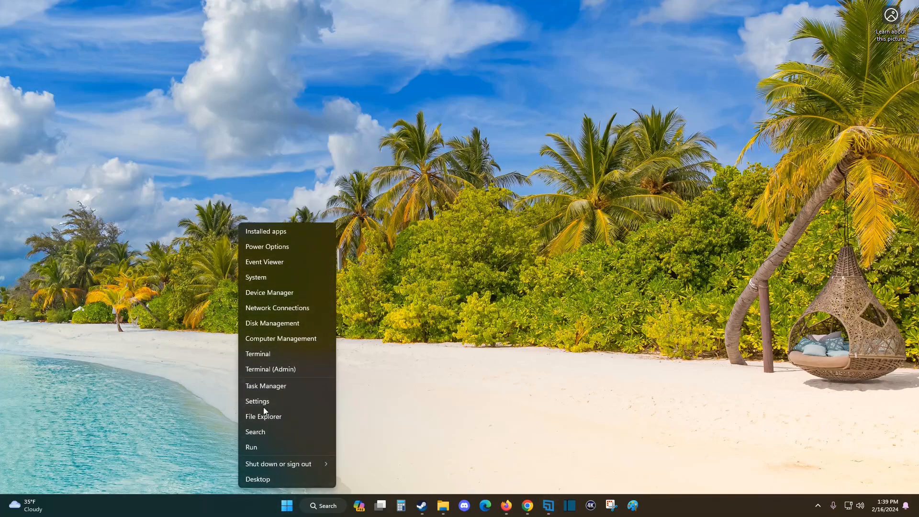
Go from the menu into Settings > Accounts and scroll toward Sign-in options
left_click(257, 401)
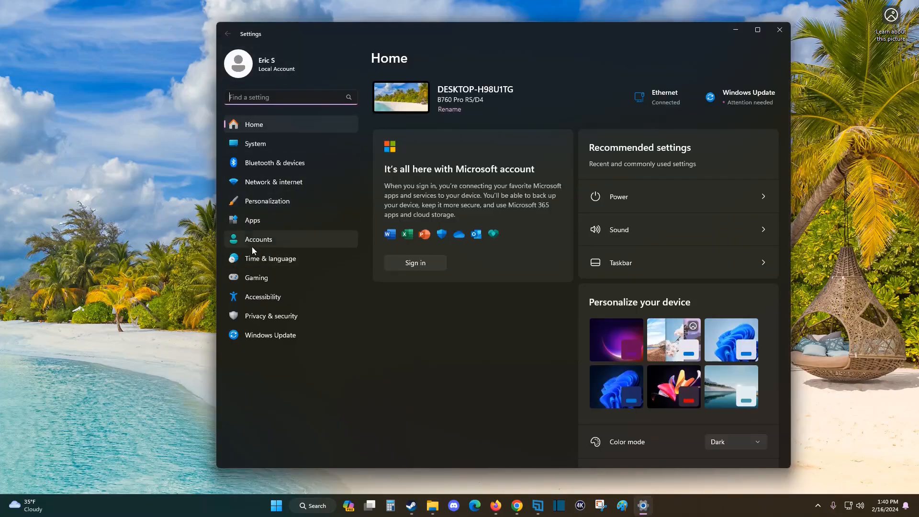
left_click(258, 240)
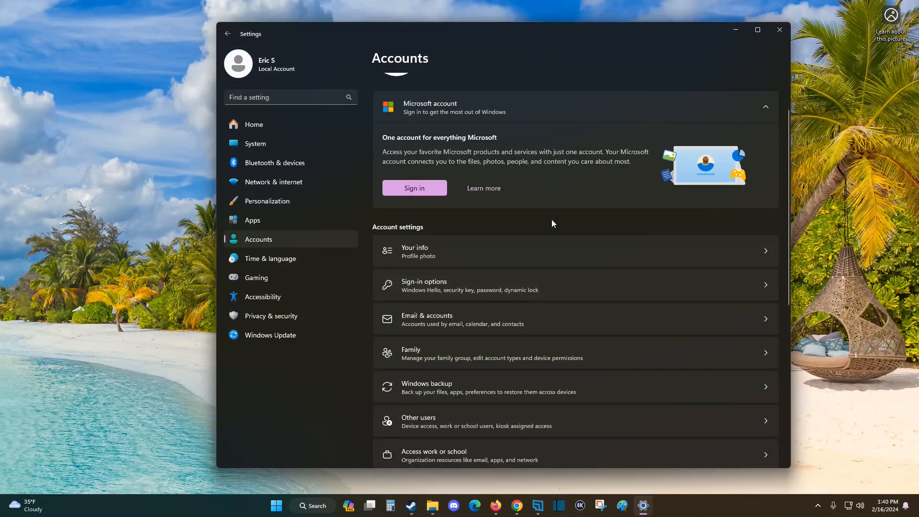
scroll("down", 3)
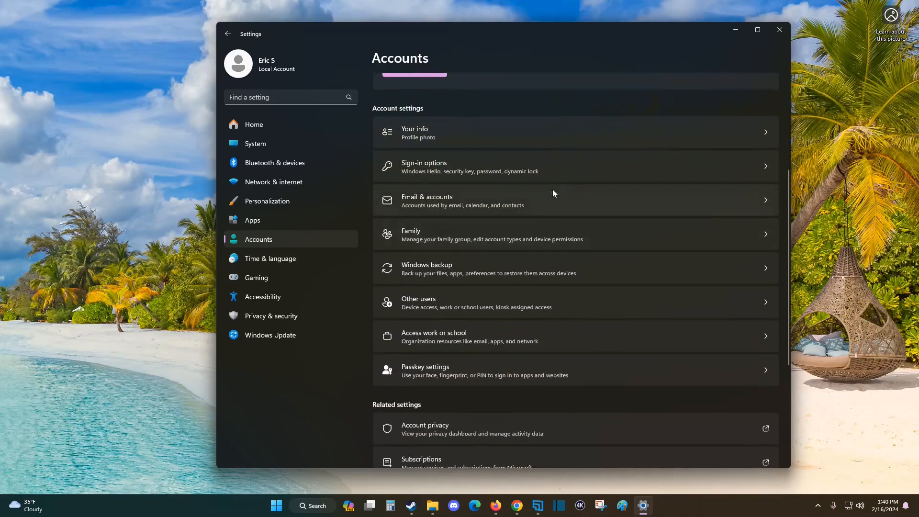
mouse_move(427, 179)
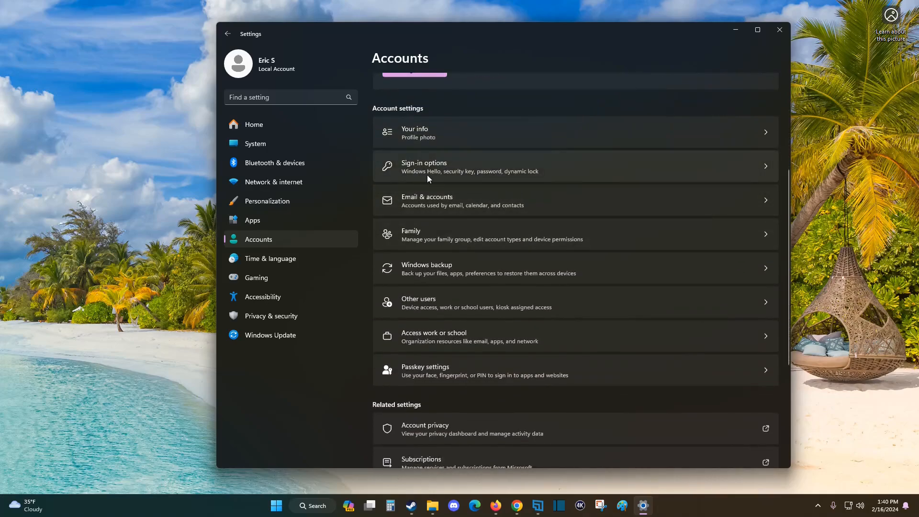
mouse_move(450, 179)
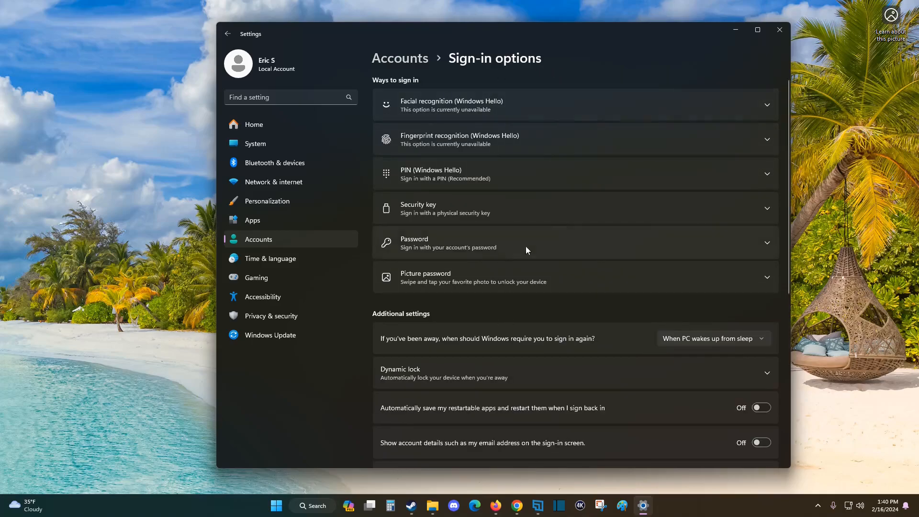
mouse_move(450, 262)
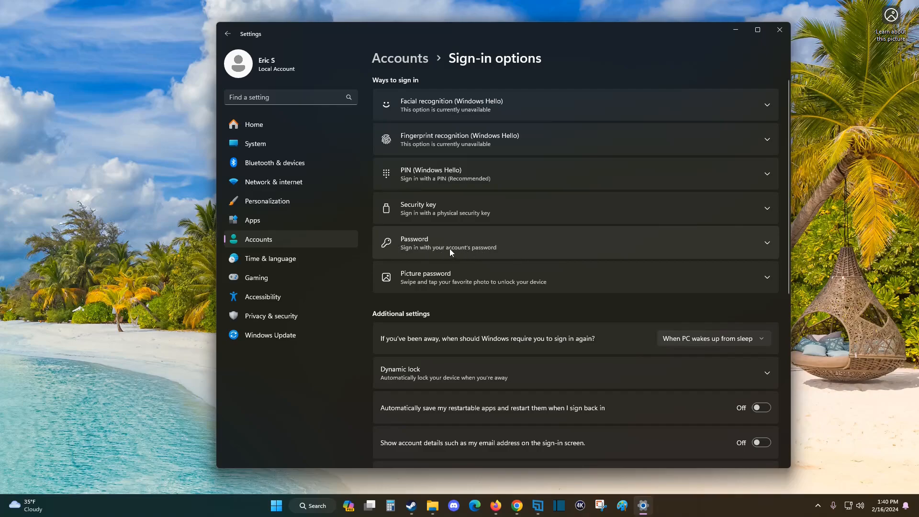
left_click(574, 242)
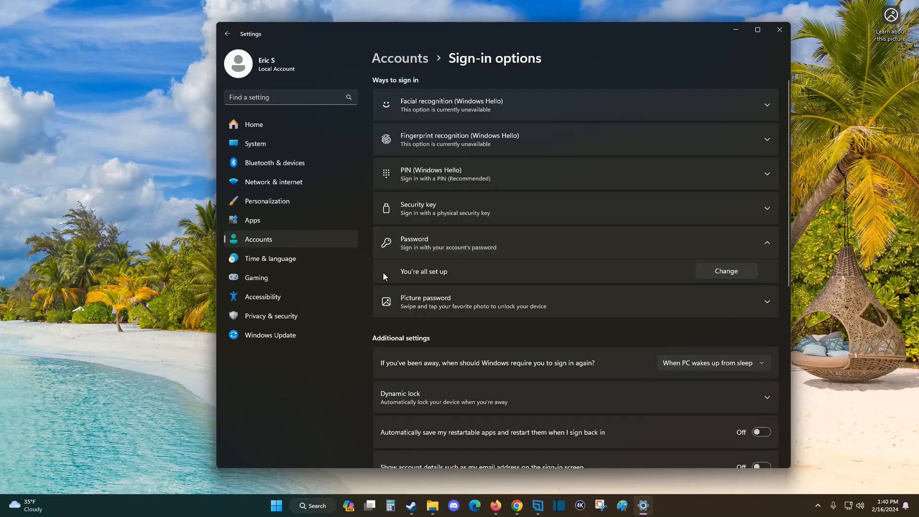
mouse_move(725, 271)
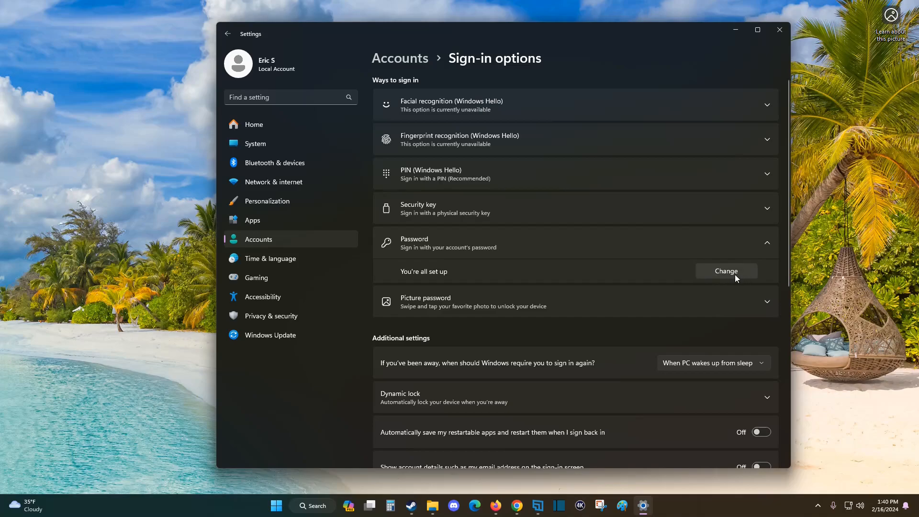
left_click(724, 271)
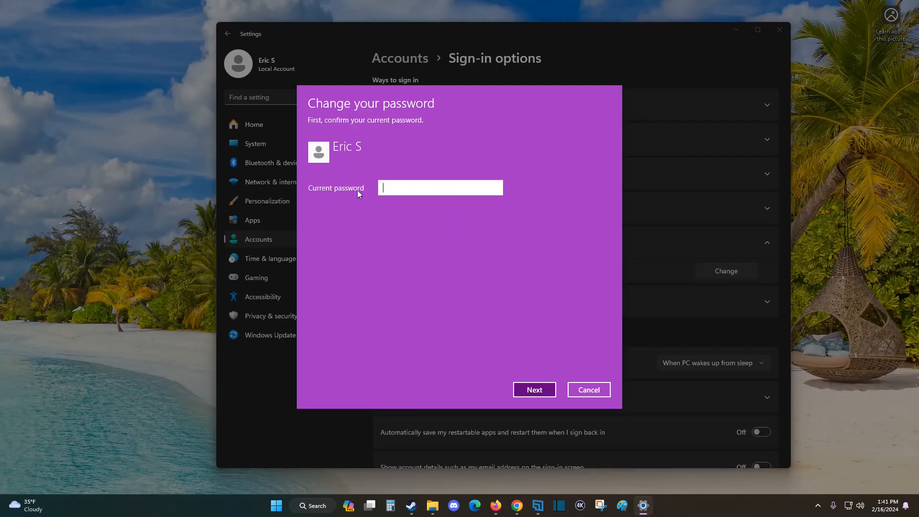
mouse_move(410, 213)
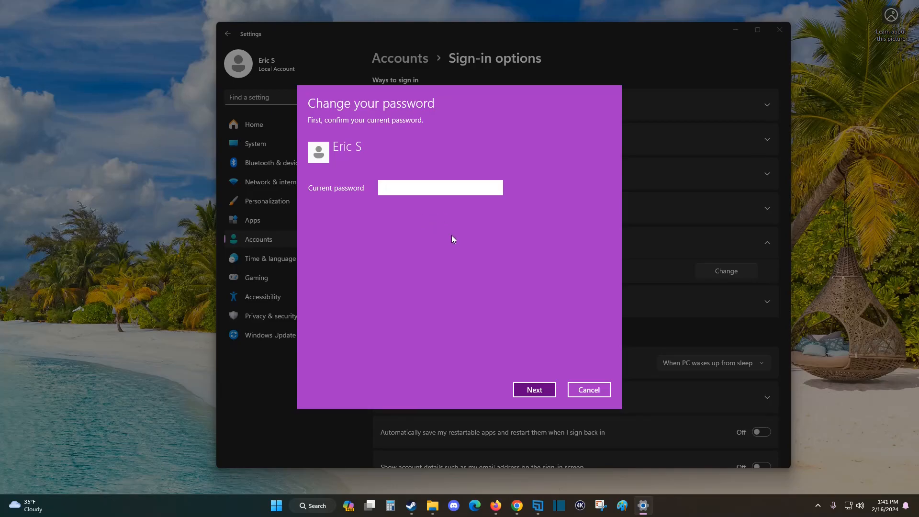
left_click(588, 390)
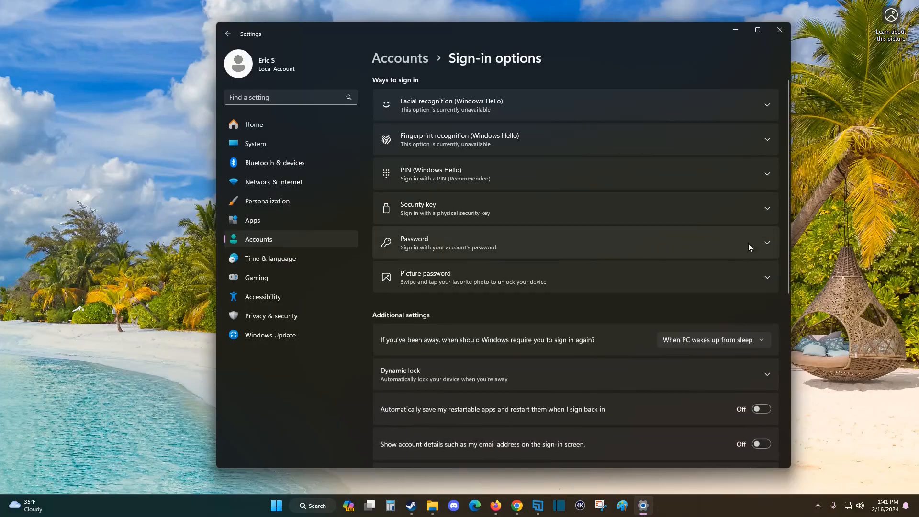
mouse_move(436, 176)
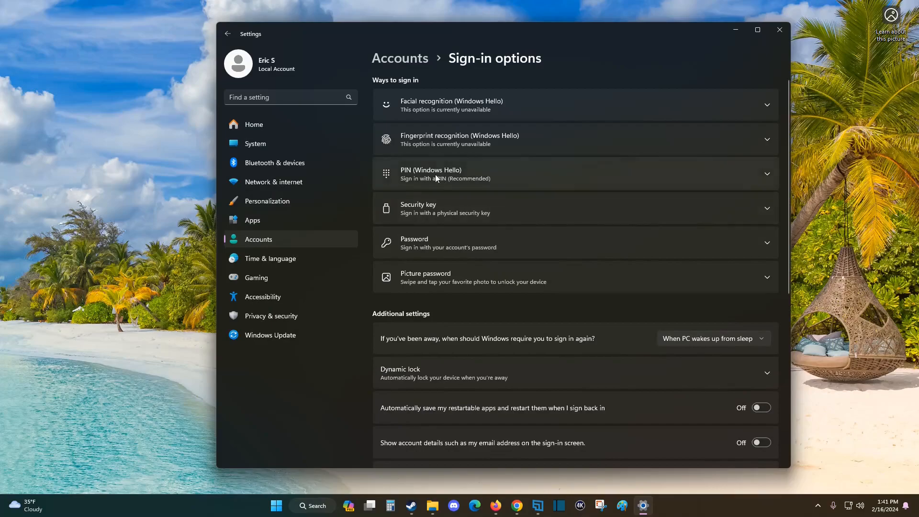
Start Windows Hello PIN setup and verify the account password to continue
left_click(574, 173)
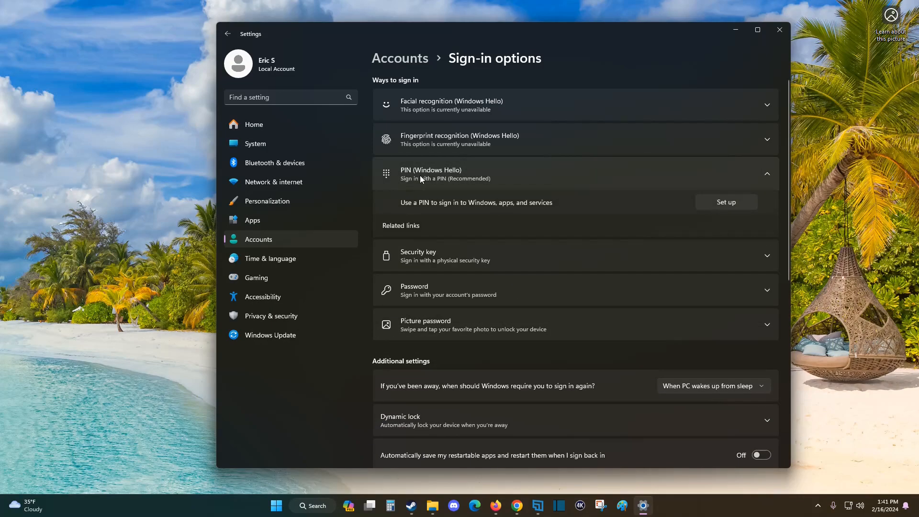
left_click(726, 202)
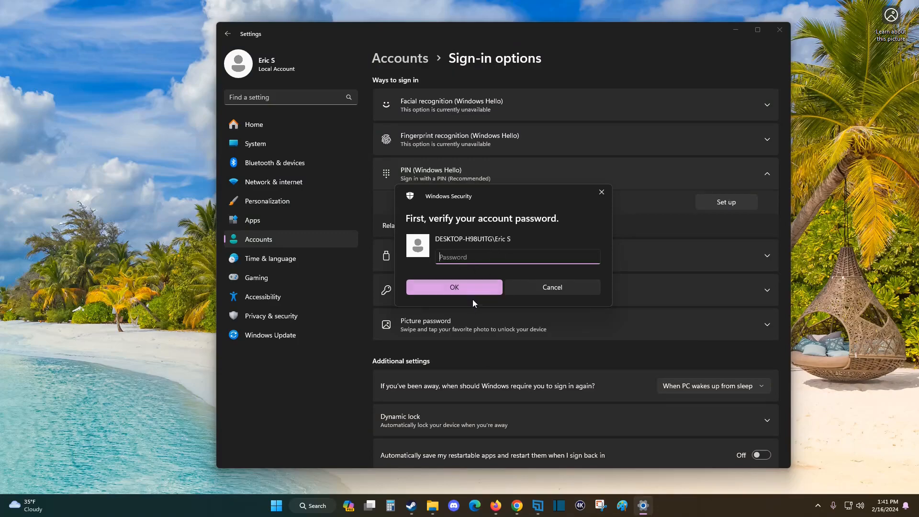
left_click(453, 286)
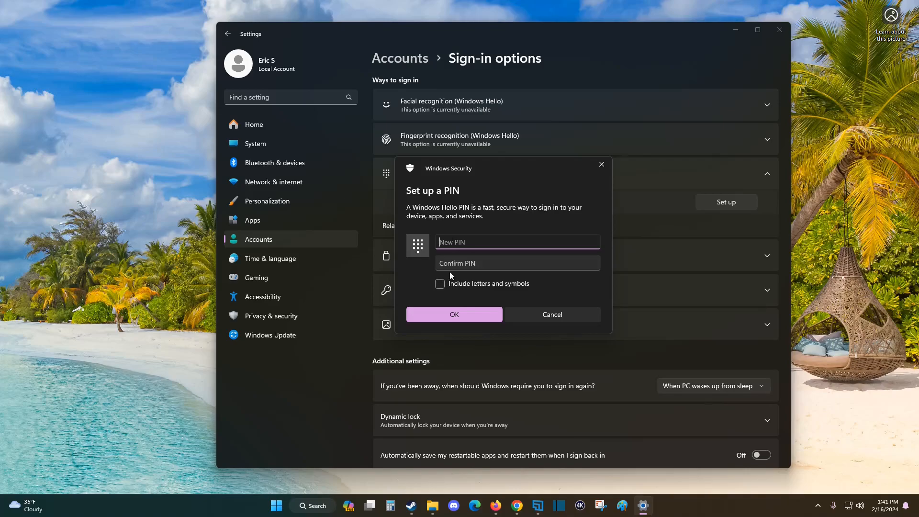
Save the new Windows Hello PIN so Change and Remove options appear
left_click(551, 314)
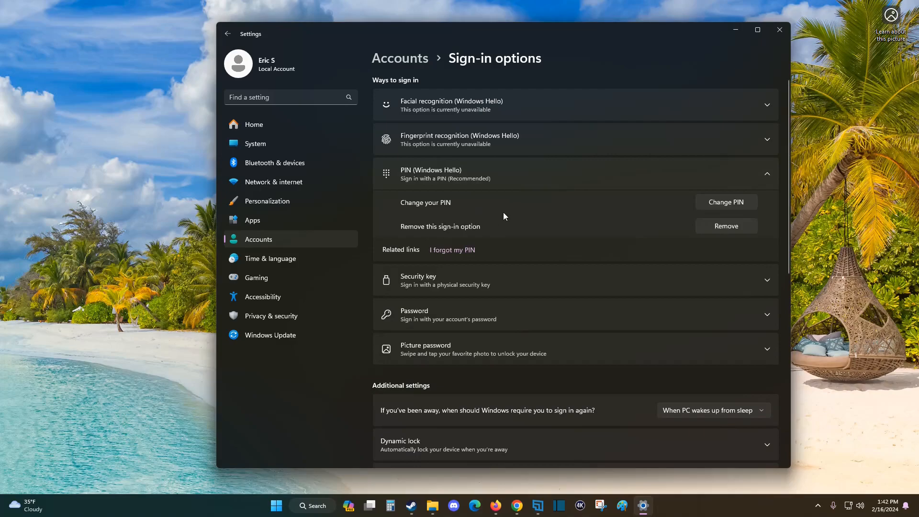
mouse_move(518, 231)
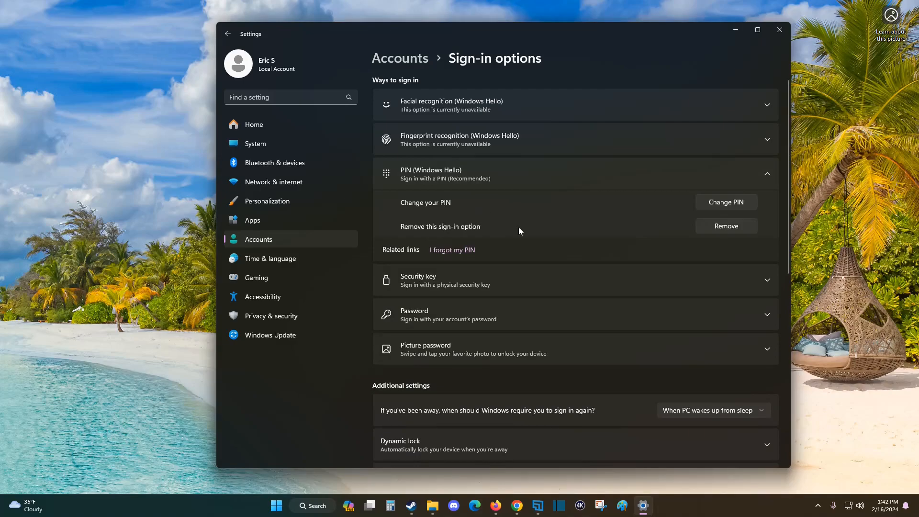